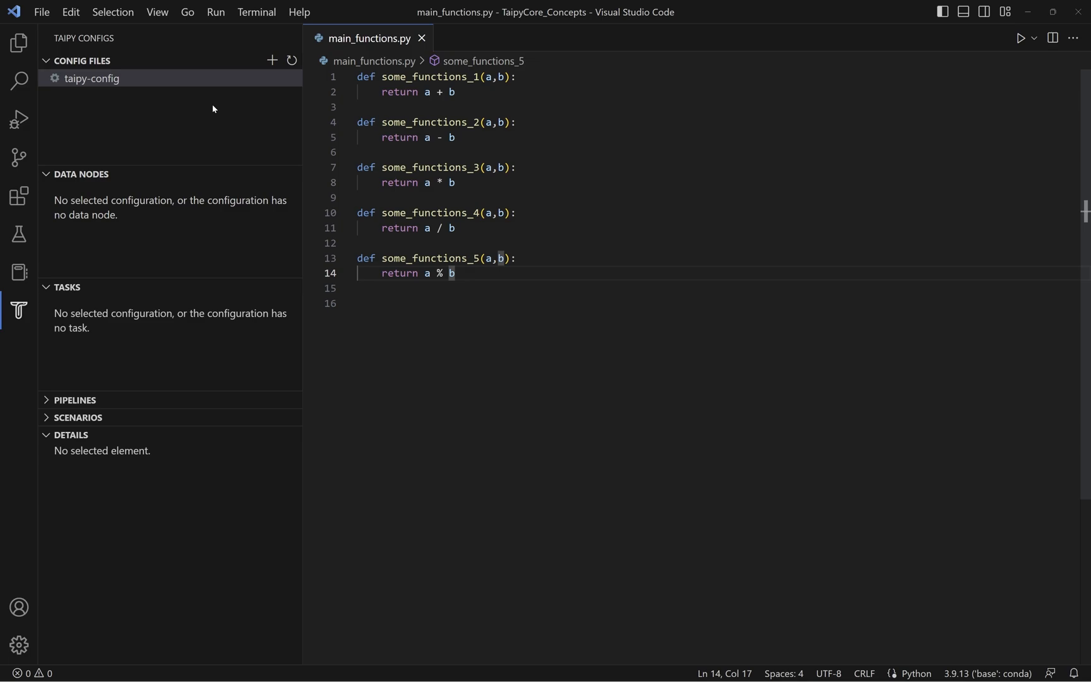
mouse_move(67, 443)
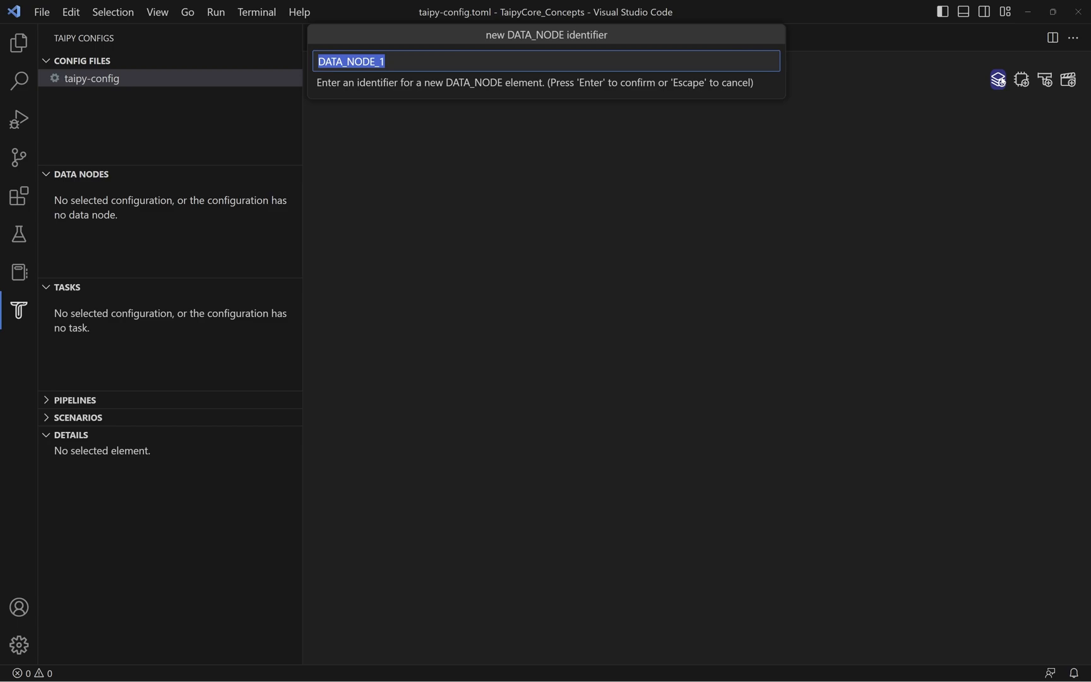
Step: Accept the default name DATA_NODE_1 for the new data node
key("Return")
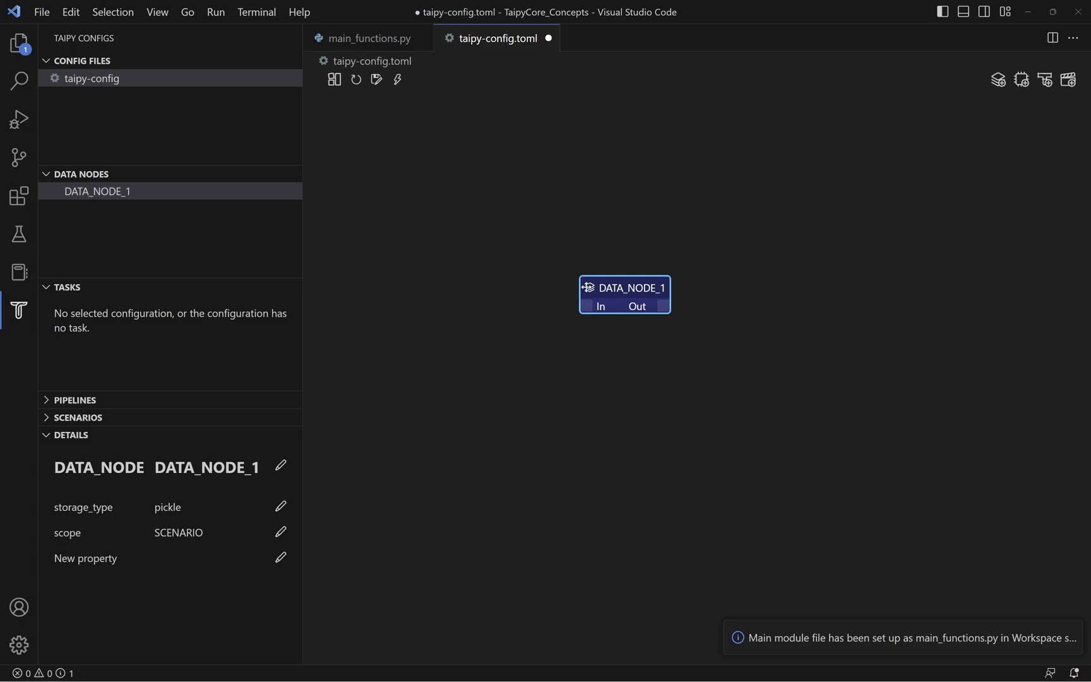
mouse_move(588, 288)
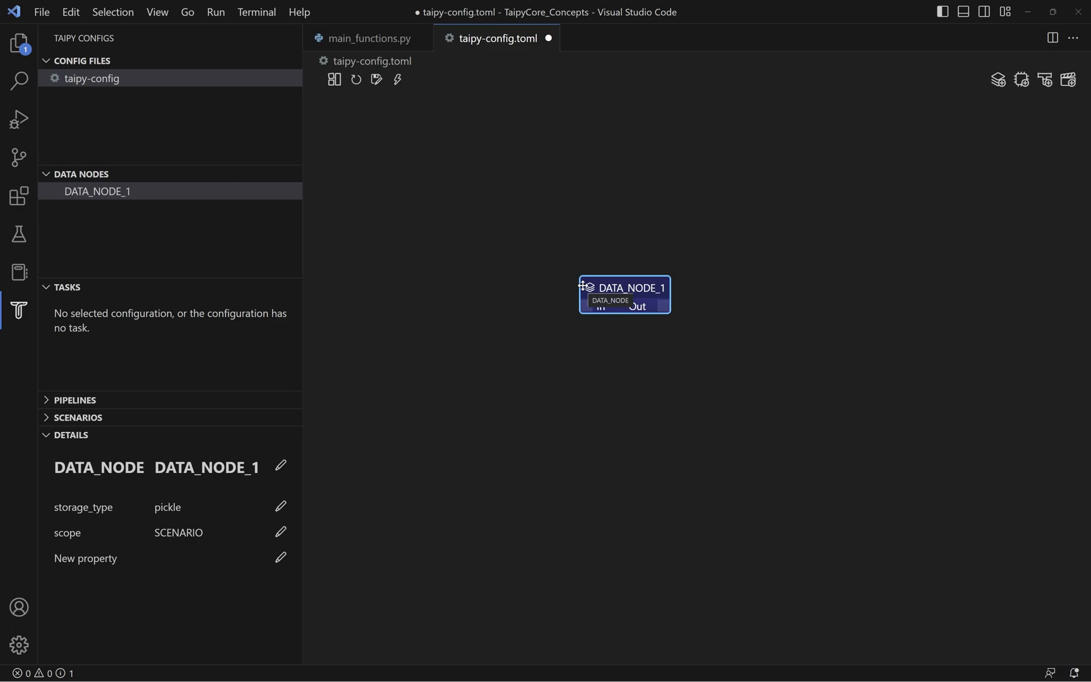
mouse_move(236, 354)
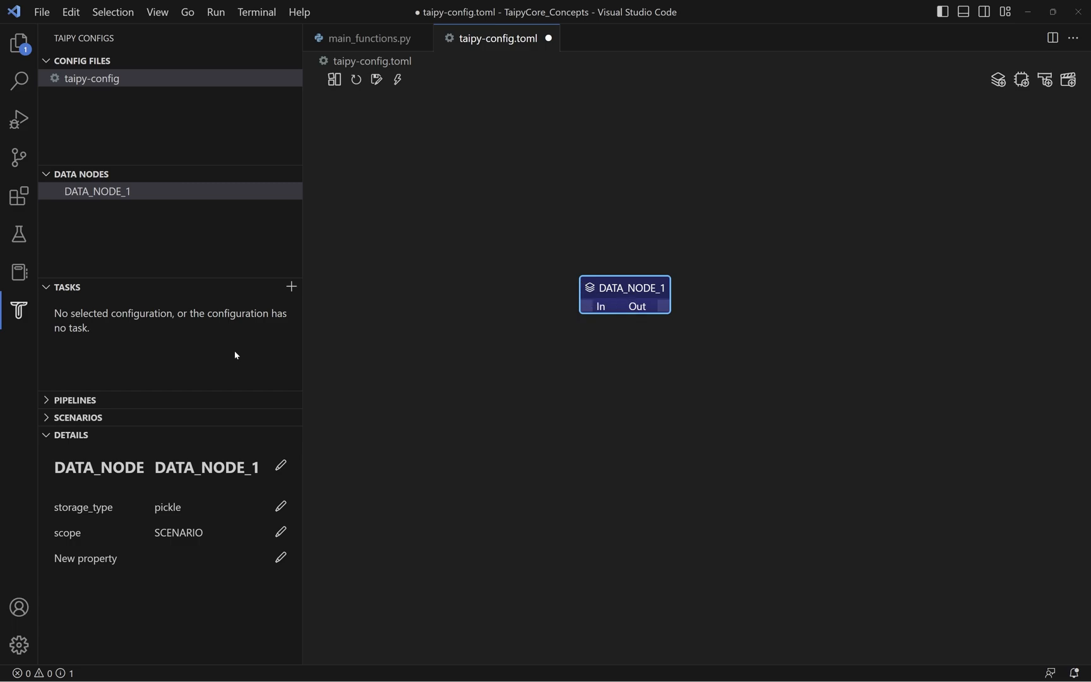
Step: Add the input and output data nodes, placed left and right on the canvas
left_click(281, 506)
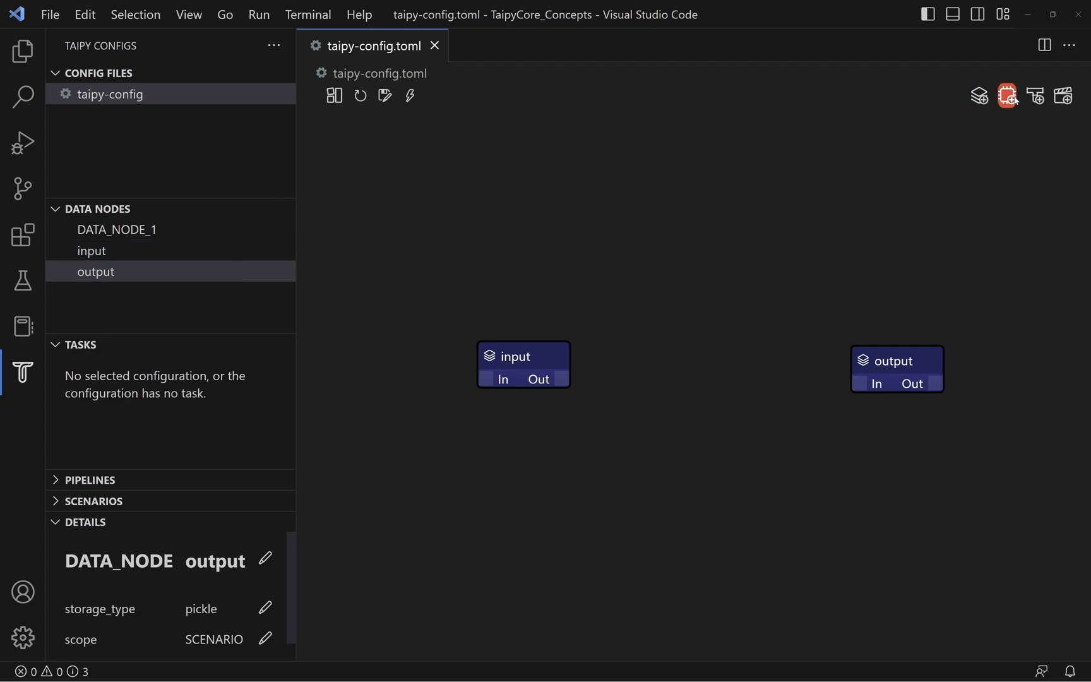
Step: Create task my_task and place it between the input and output nodes
left_click(1007, 96)
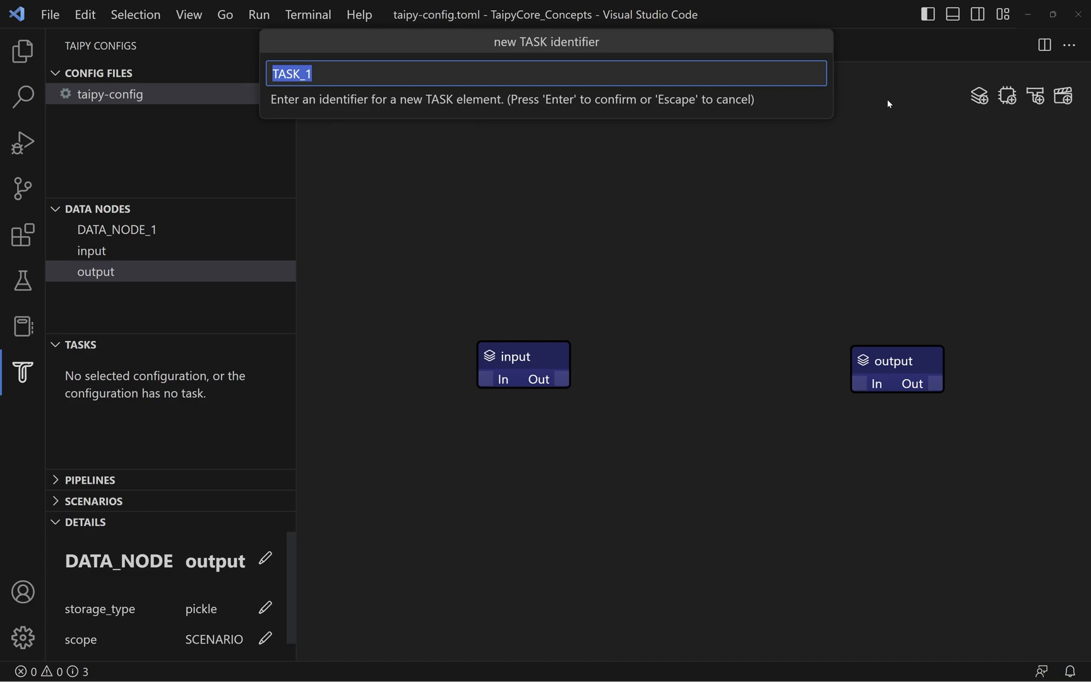
type("m")
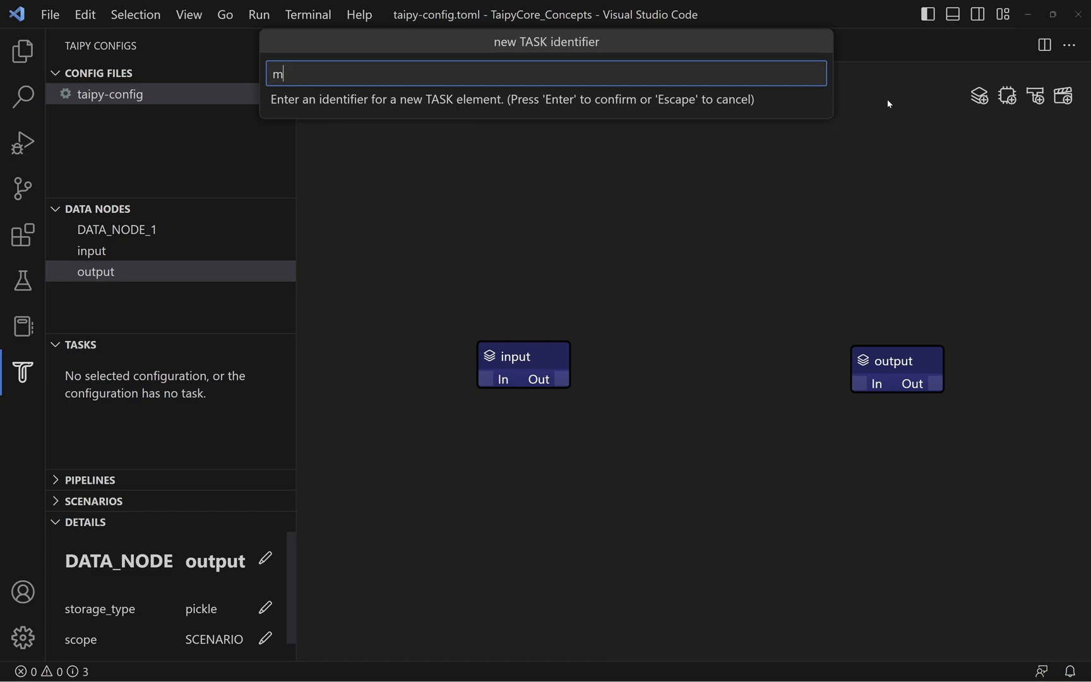
key("Return")
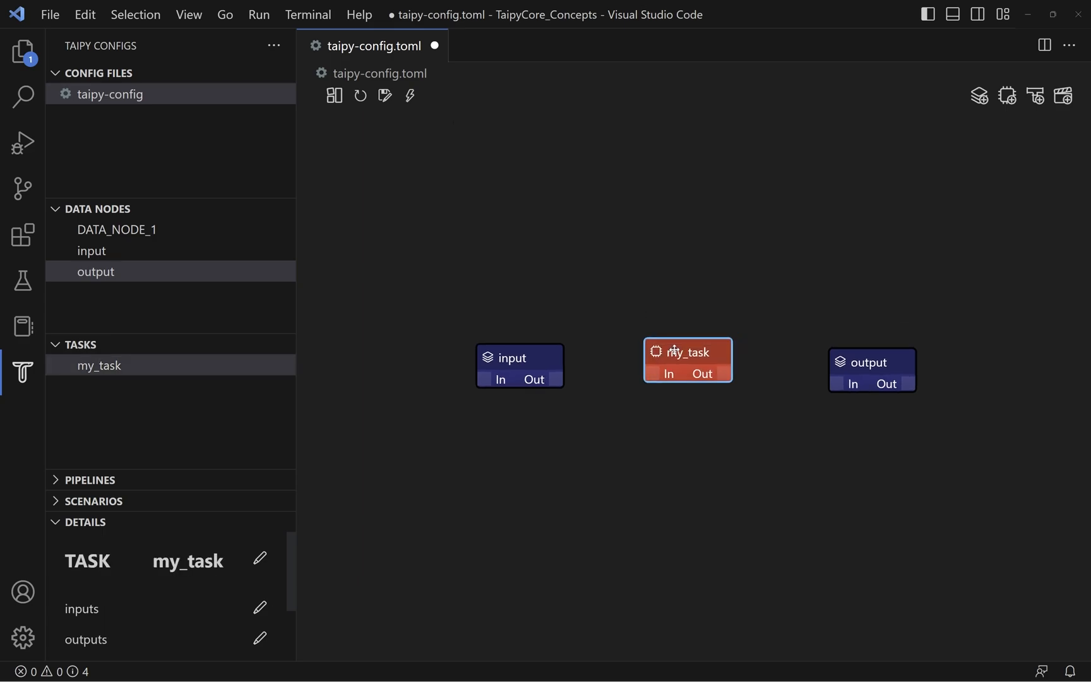
left_click(871, 363)
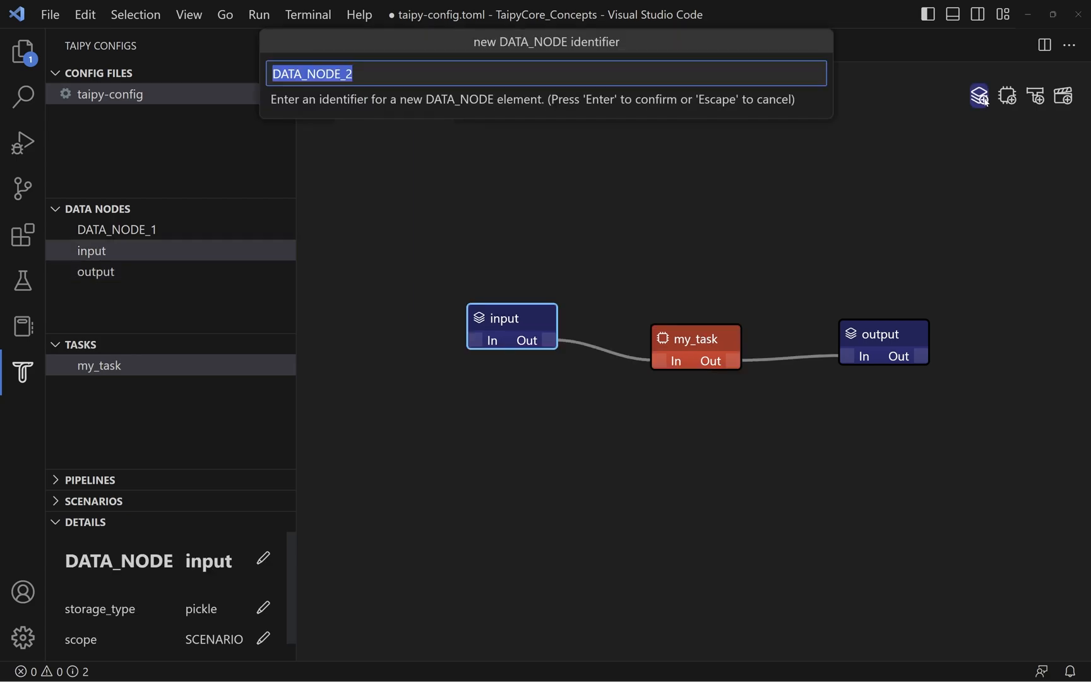
Step: Name a new data node input_2 and connect it to my_task's input
type("input")
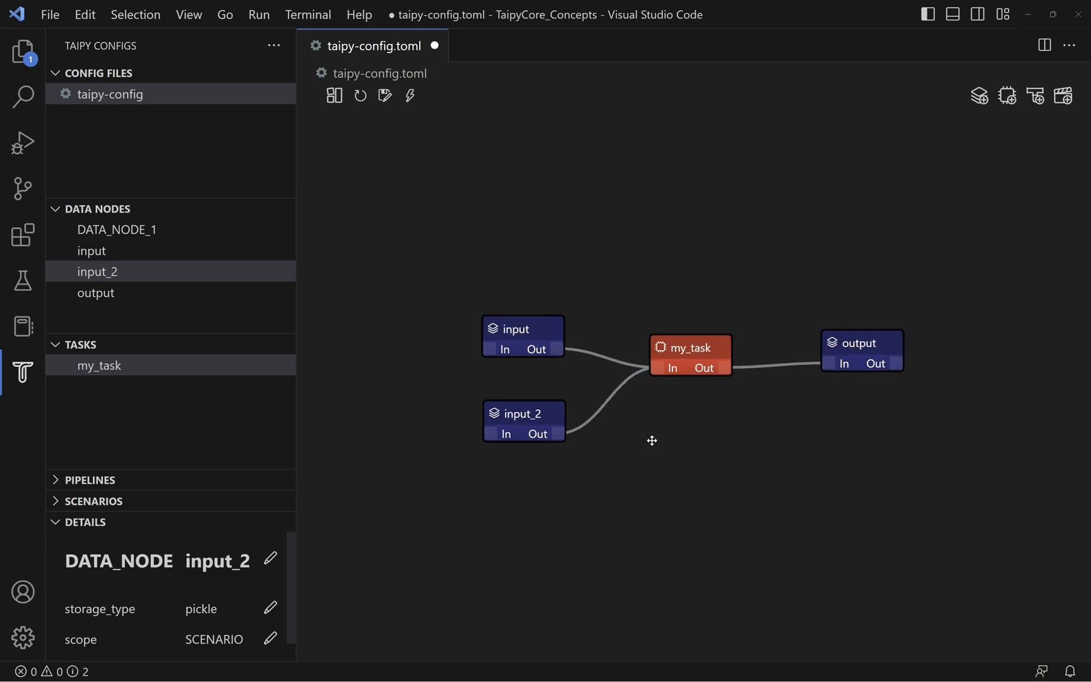
mouse_move(826, 457)
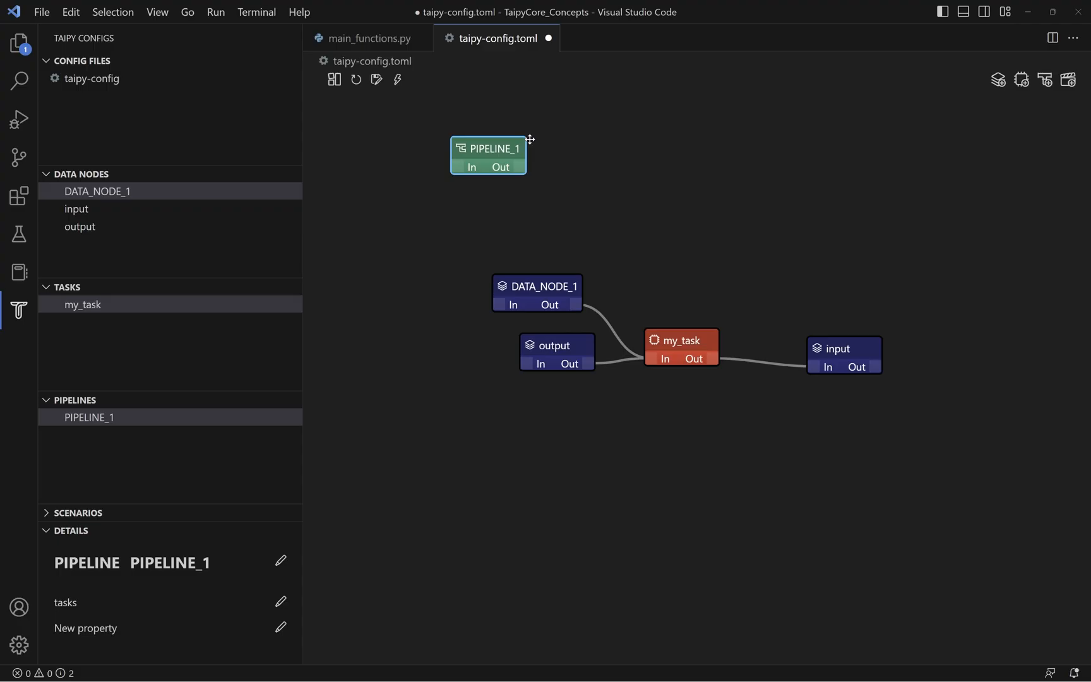
mouse_move(515, 145)
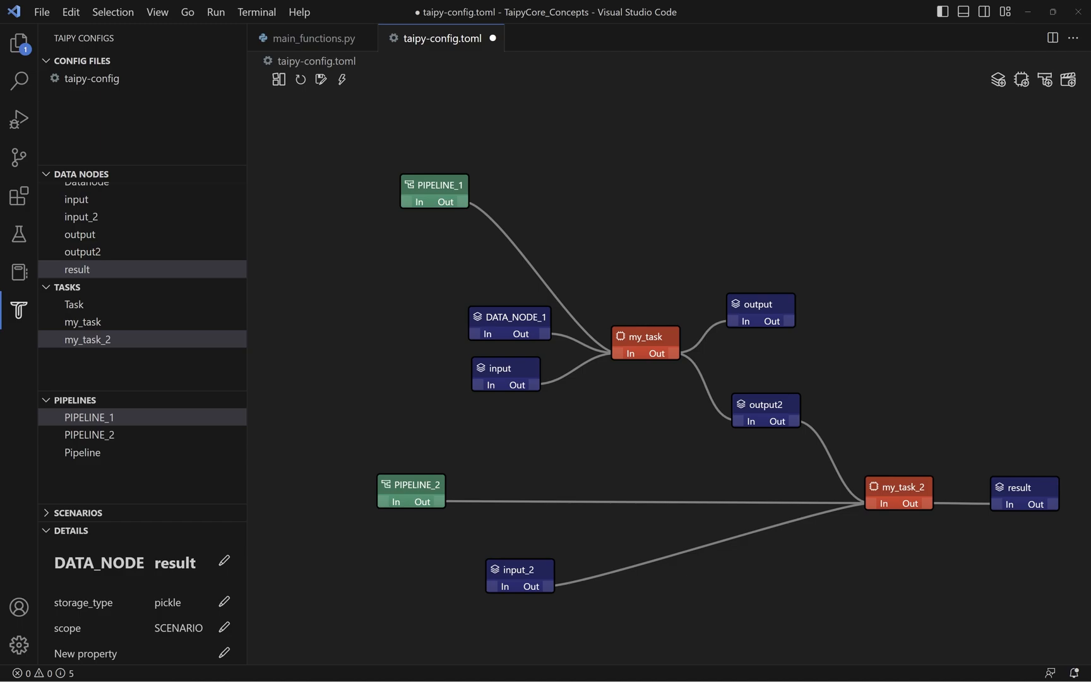
mouse_move(786, 405)
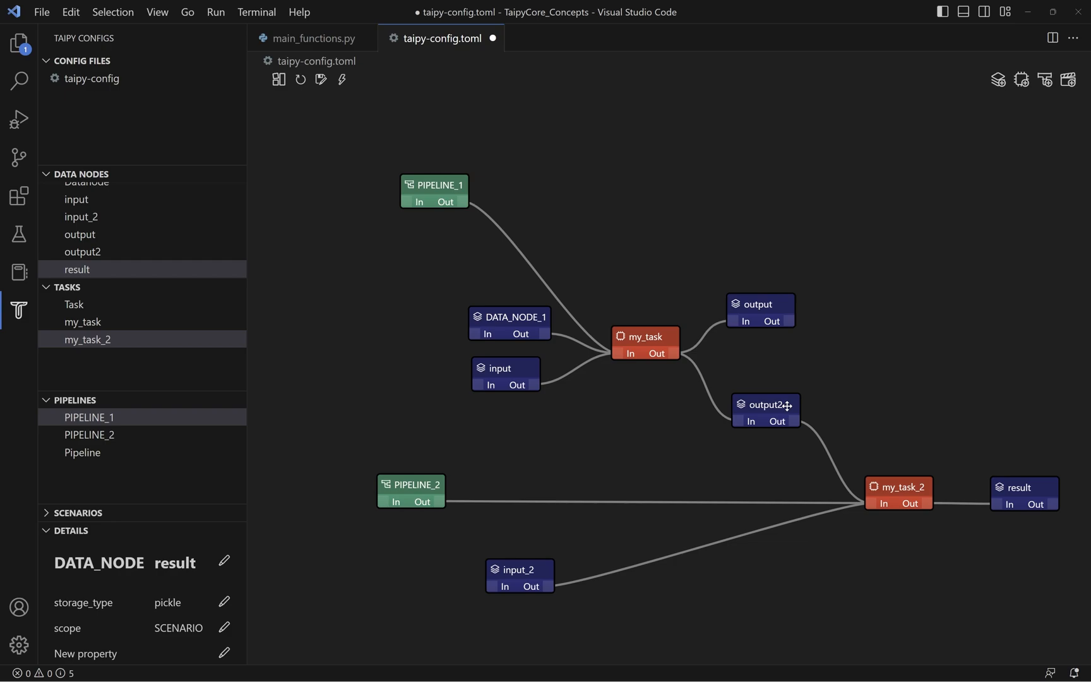
mouse_move(916, 489)
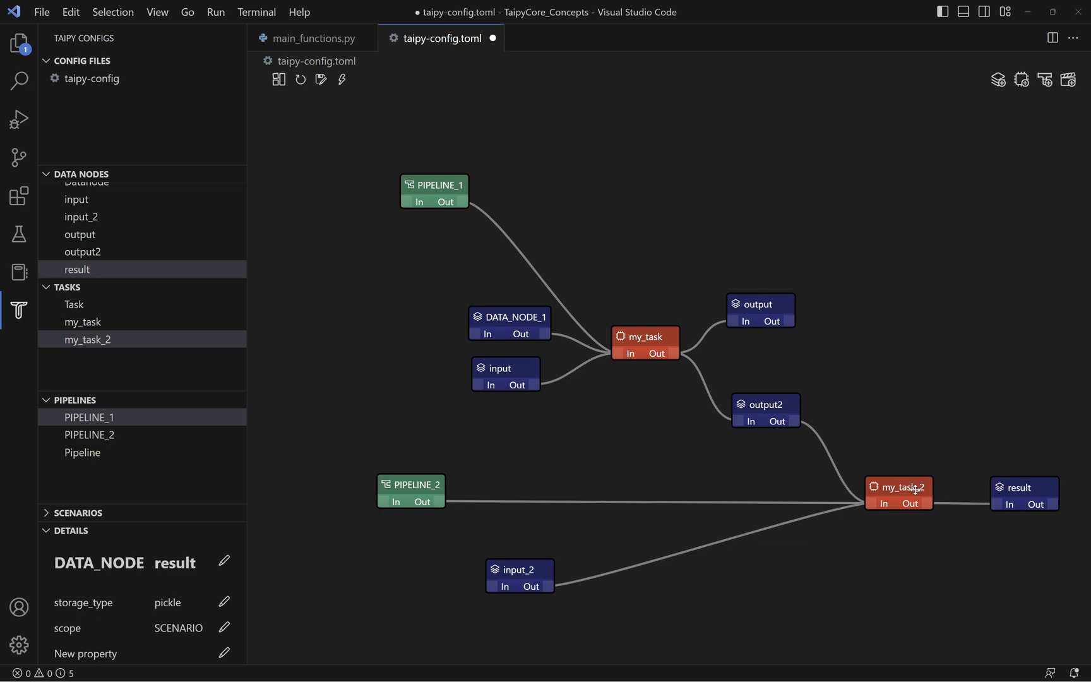
mouse_move(938, 93)
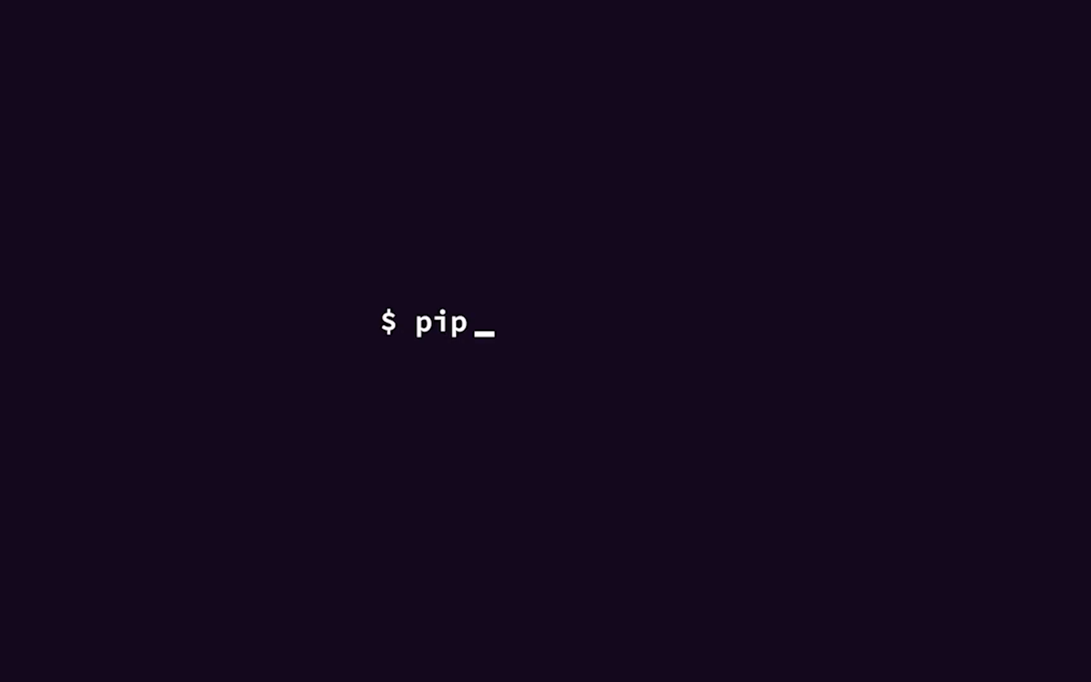
Step: Complete the terminal command to read 'pip install taipy'
type("install taipy")
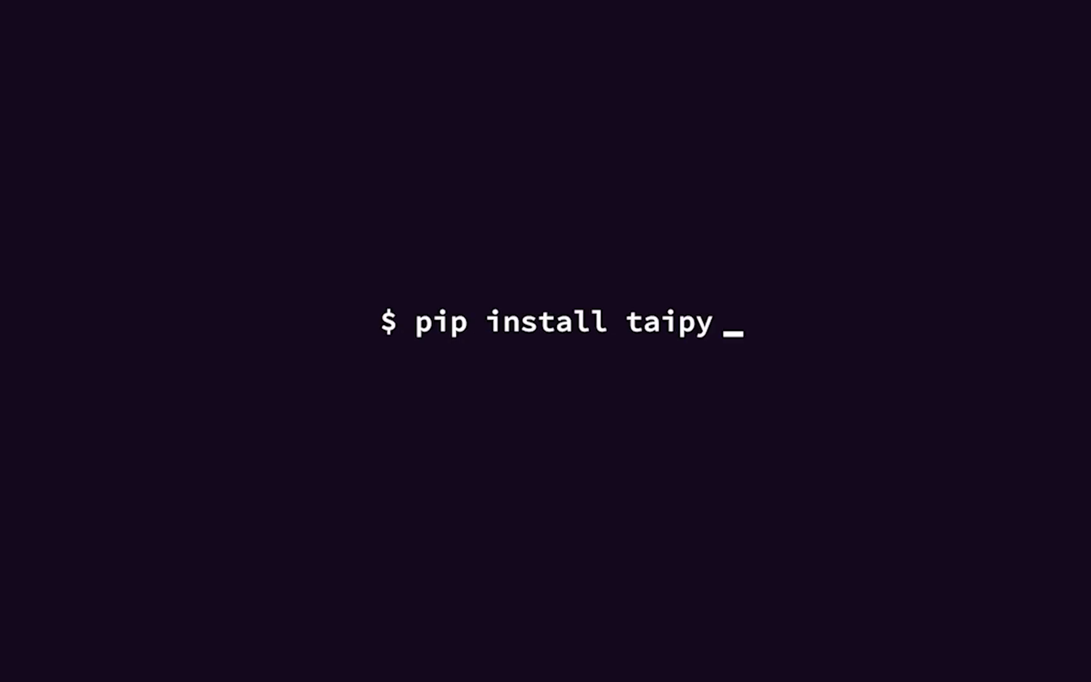